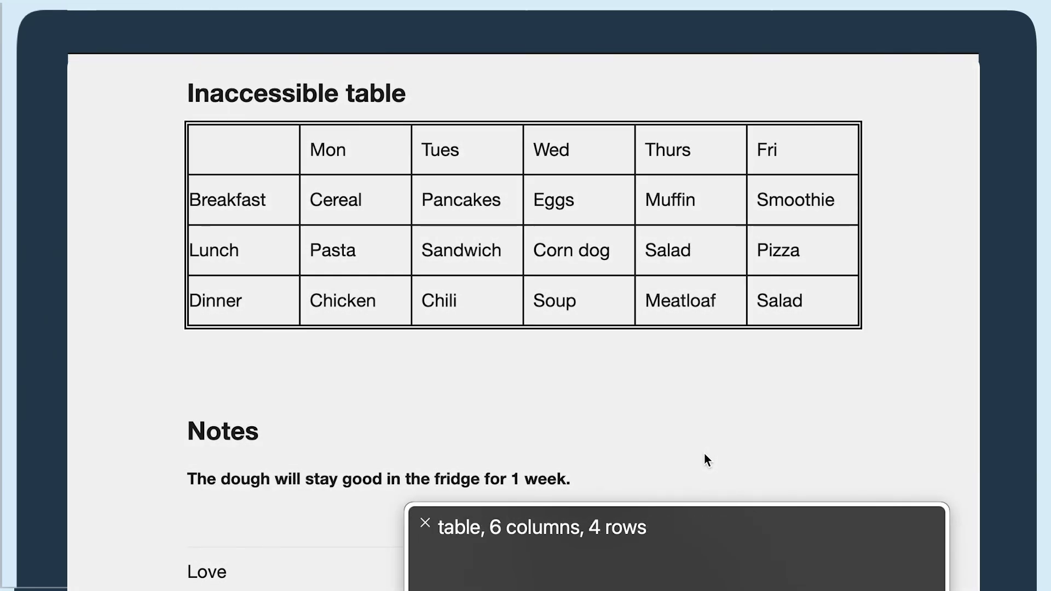
Move into the meal table so VoiceOver announces "Mon, column 2"
left_click(327, 150)
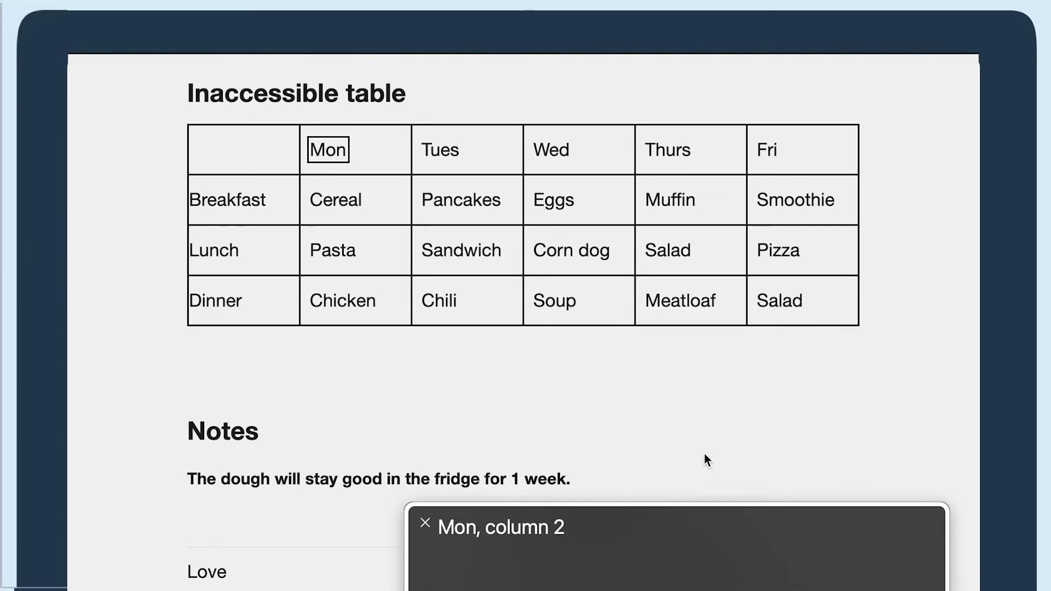